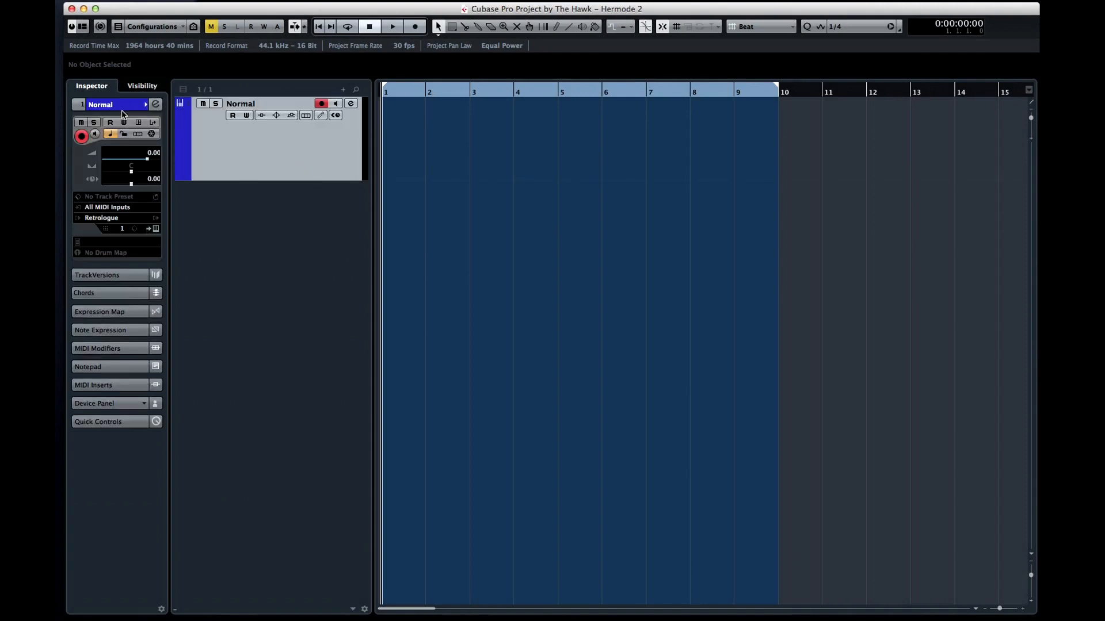
Step: Check the Retrologue synth editor briefly and close it again
{"action": "left_click", "coordinate": [154, 228]}
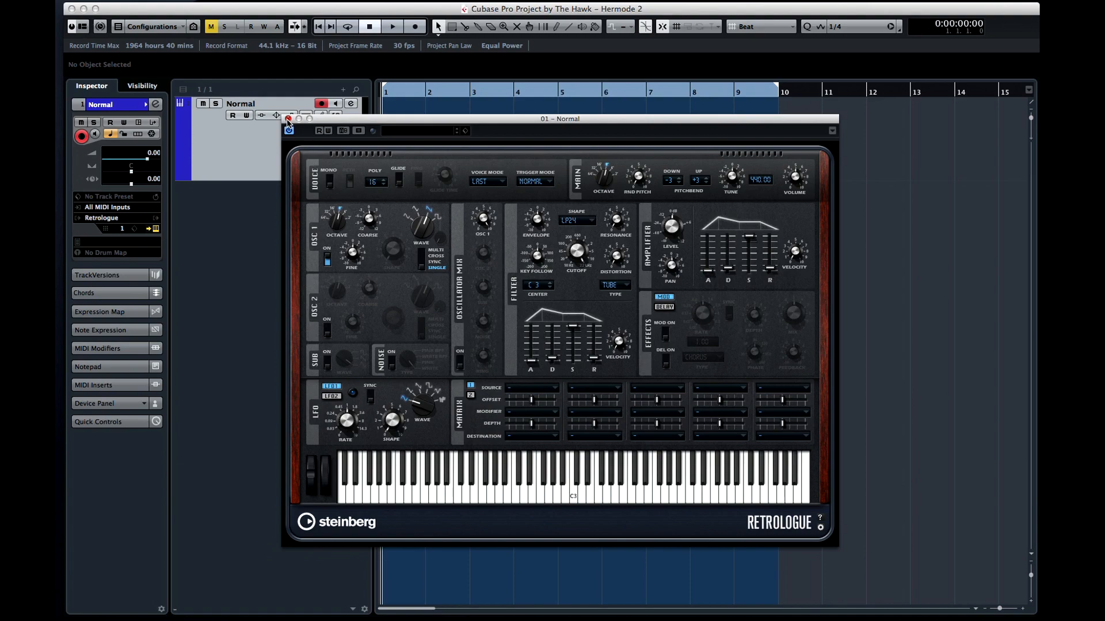
{"action": "left_click", "coordinate": [288, 130]}
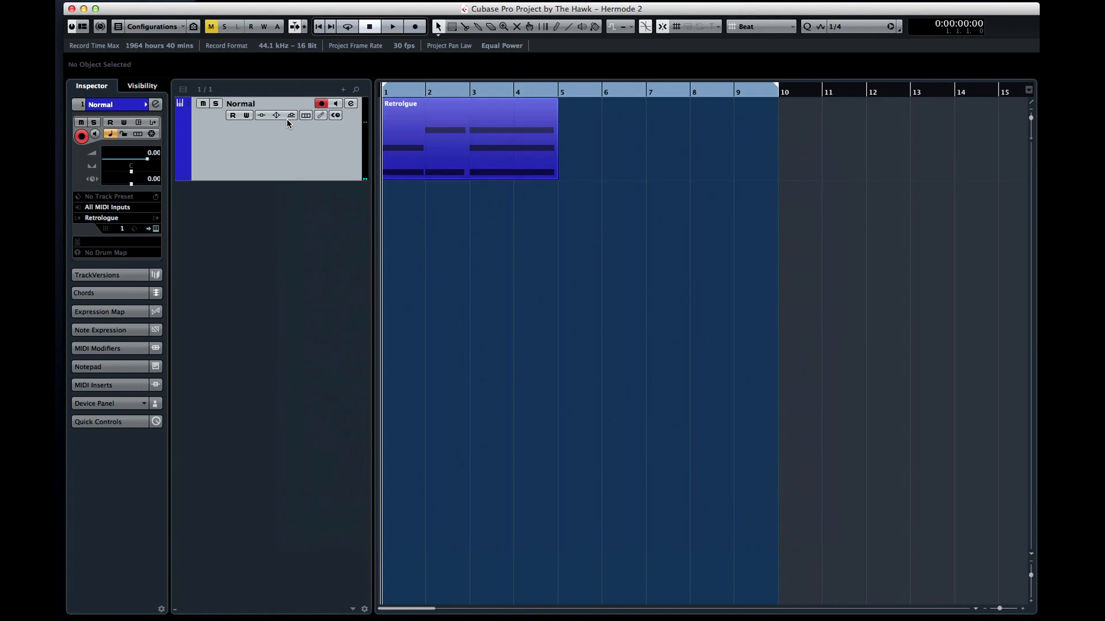
Step: Play the Retrologue chord part through once, then bring up the track context menu
{"action": "left_click", "coordinate": [391, 27]}
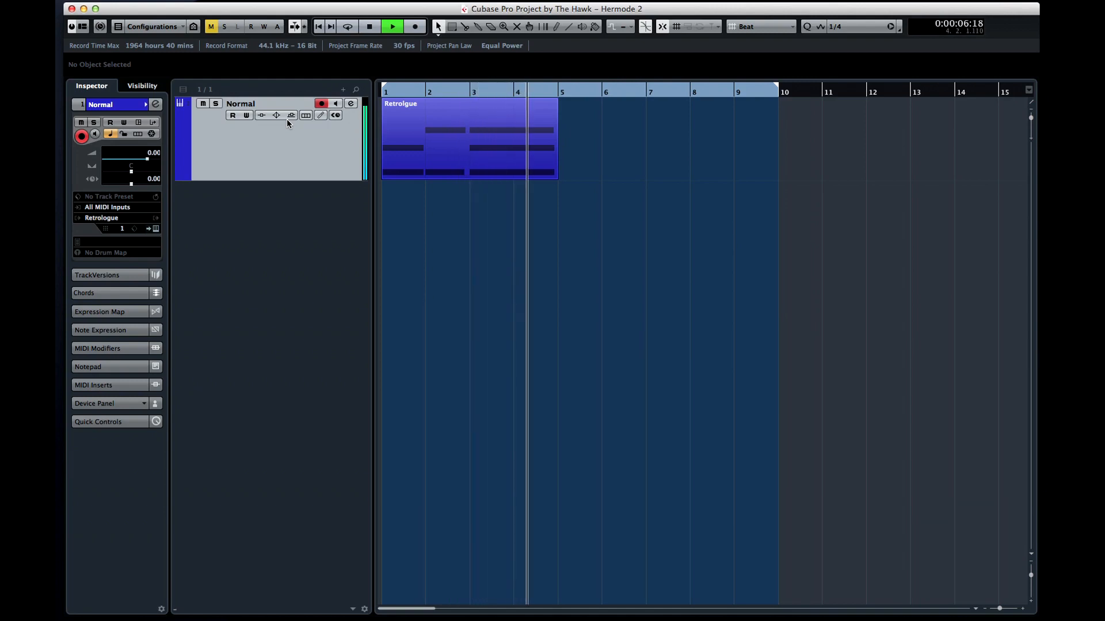
{"action": "left_click", "coordinate": [369, 26]}
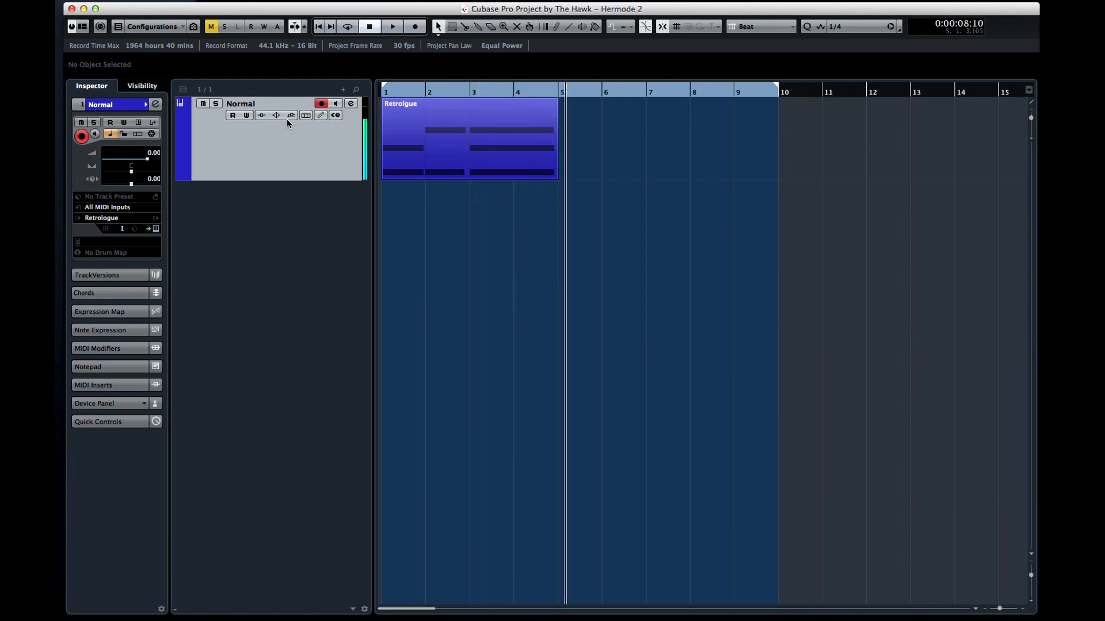
{"action": "right_click", "coordinate": [289, 137]}
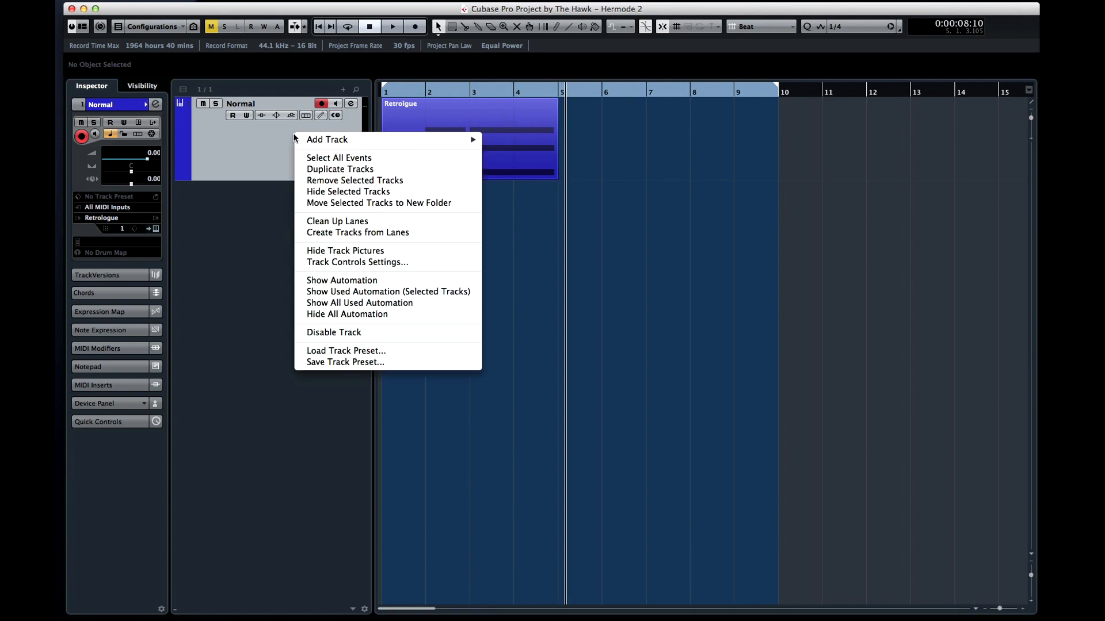
Step: Duplicate the Normal track and colour the copy yellow
{"action": "left_click", "coordinate": [339, 168]}
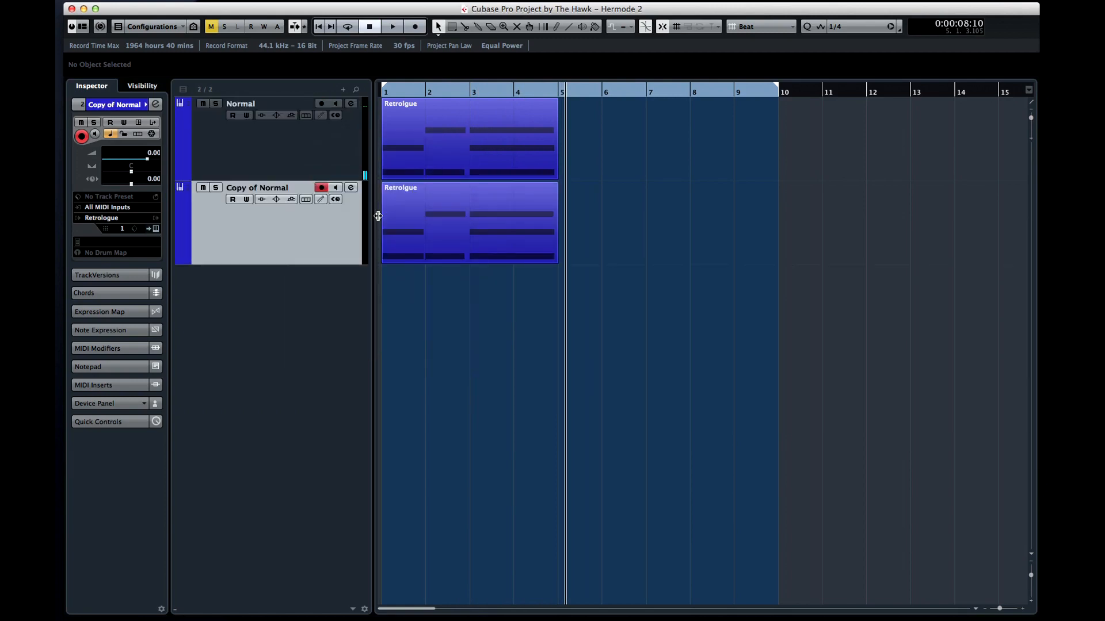
{"action": "left_click", "coordinate": [146, 105]}
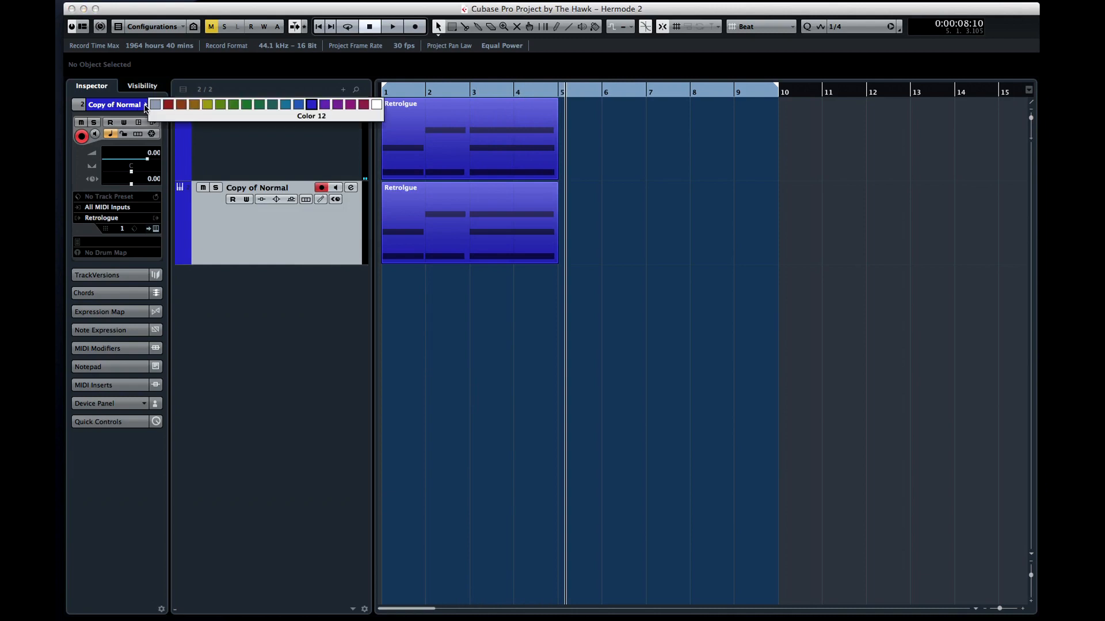
{"action": "left_click", "coordinate": [208, 105]}
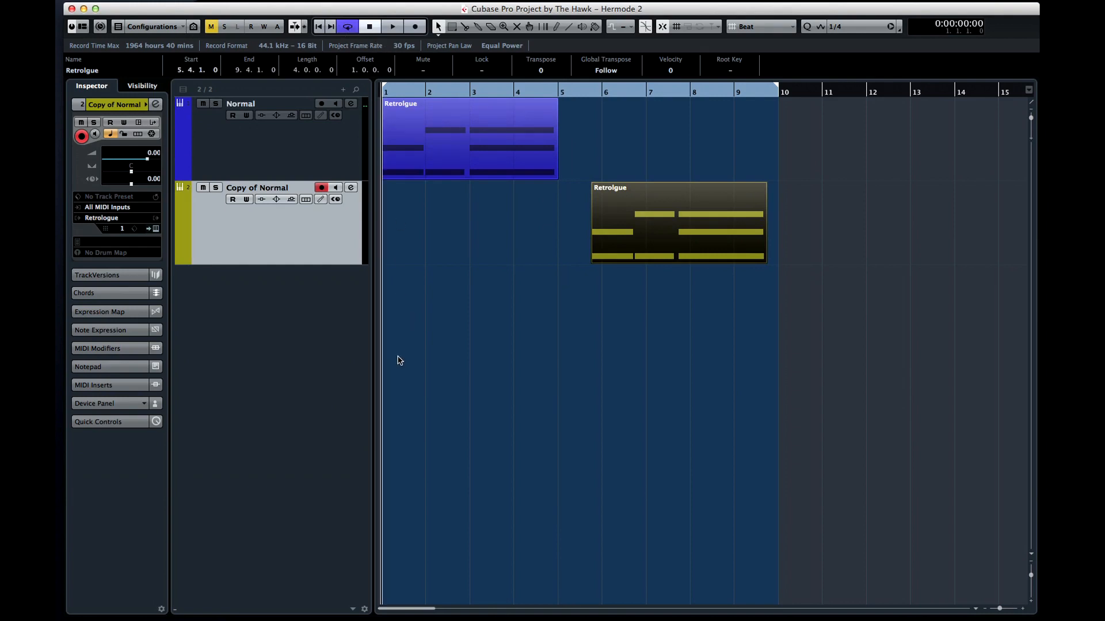
{"action": "mouse_move", "coordinate": [306, 345]}
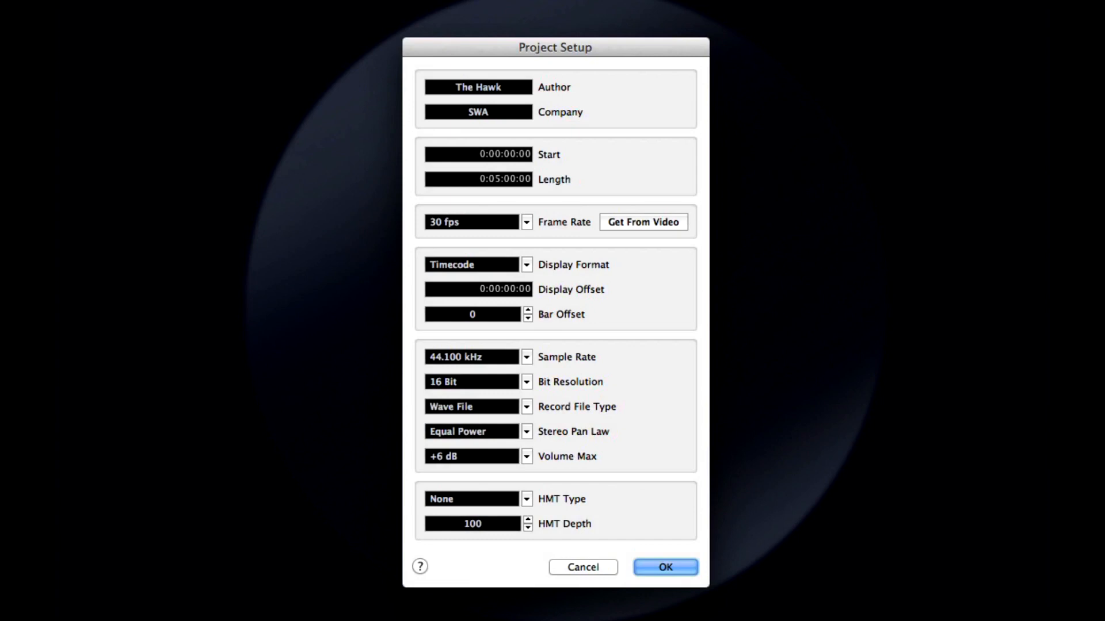
{"action": "mouse_move", "coordinate": [614, 54]}
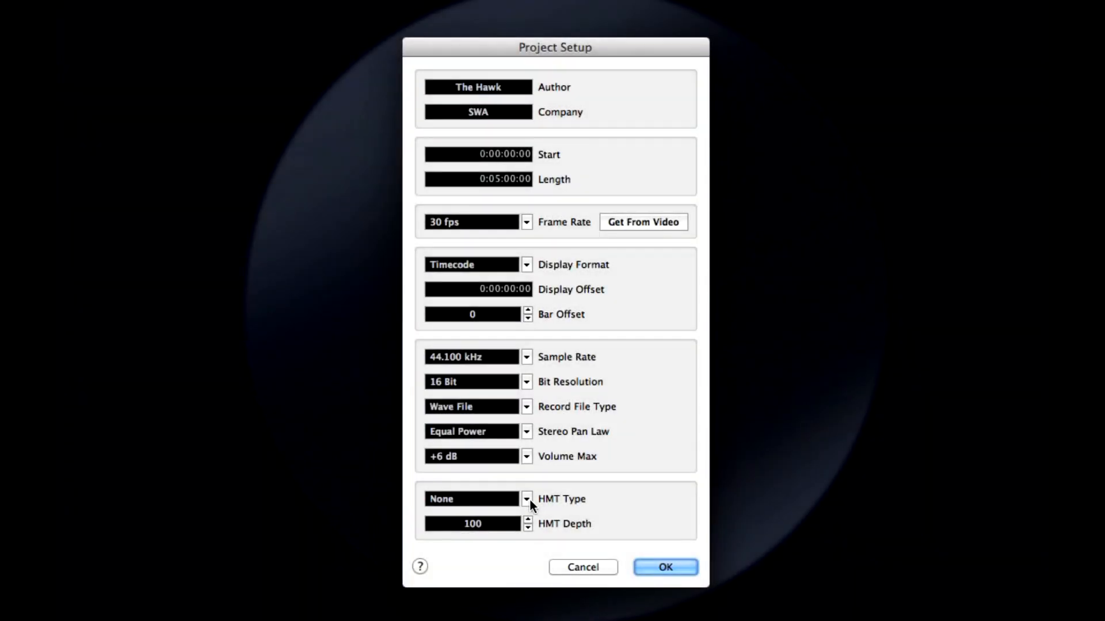
Step: Bring up the HMT Type list in Project Setup to choose a Hermode tuning
{"action": "left_click", "coordinate": [526, 498]}
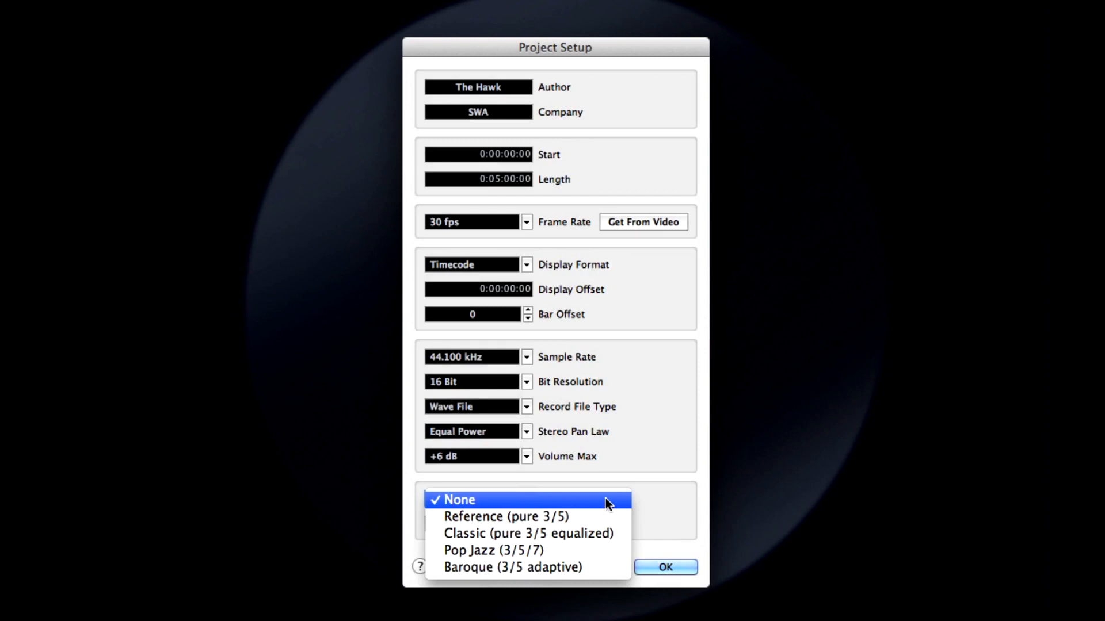
{"action": "mouse_move", "coordinate": [608, 554]}
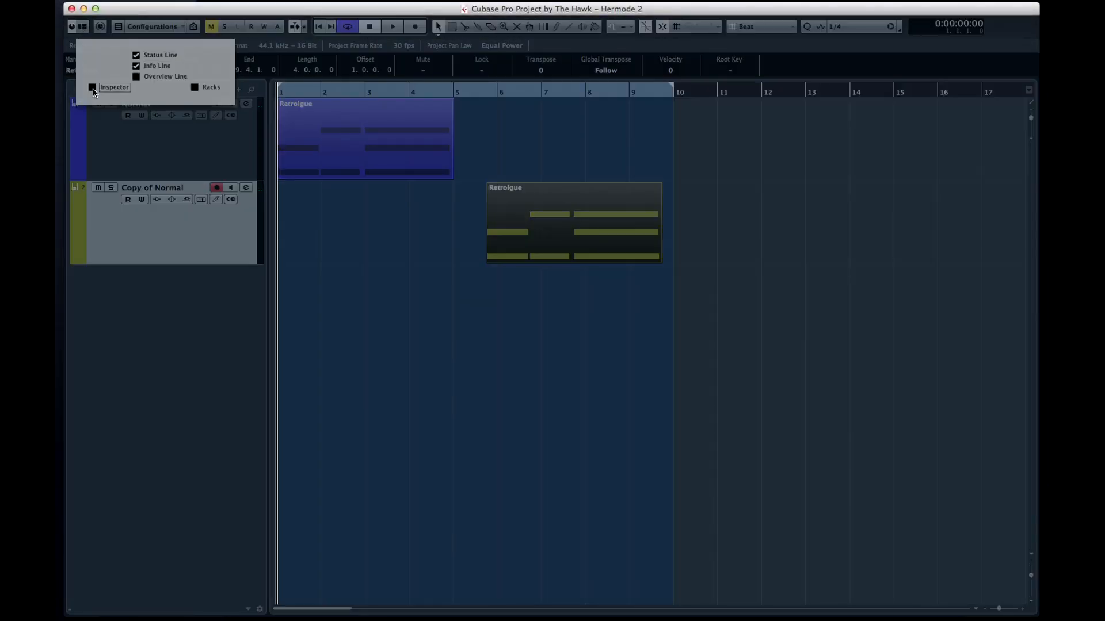
Step: Enable HMT Follow and Use for Analysis in the copy's MIDI Modifiers and start looped playback
{"action": "left_click", "coordinate": [92, 92]}
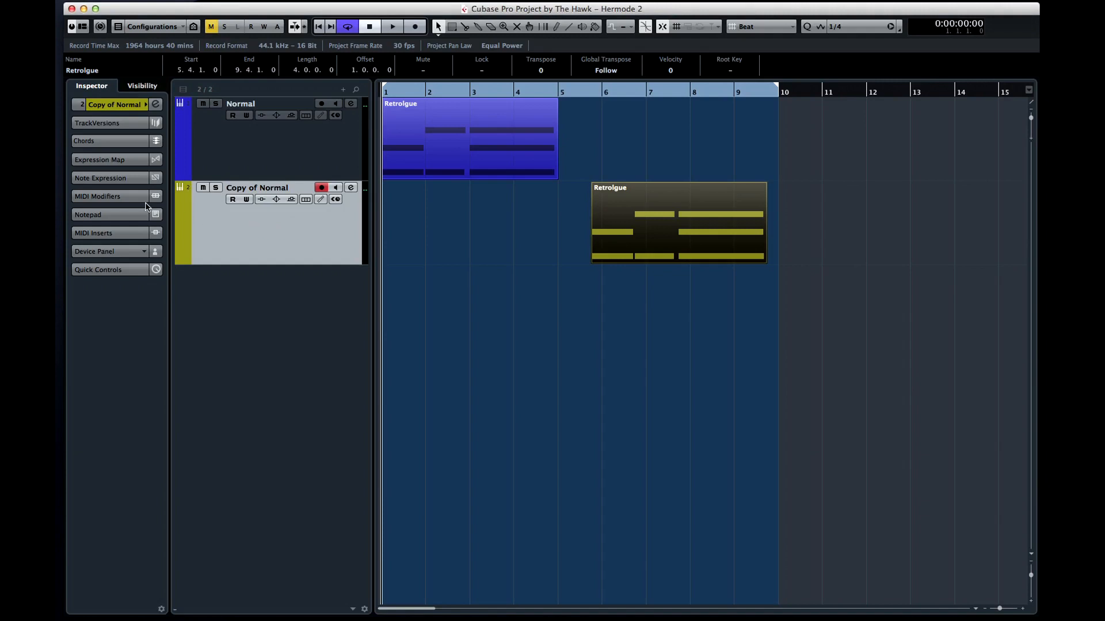
{"action": "left_click", "coordinate": [97, 196]}
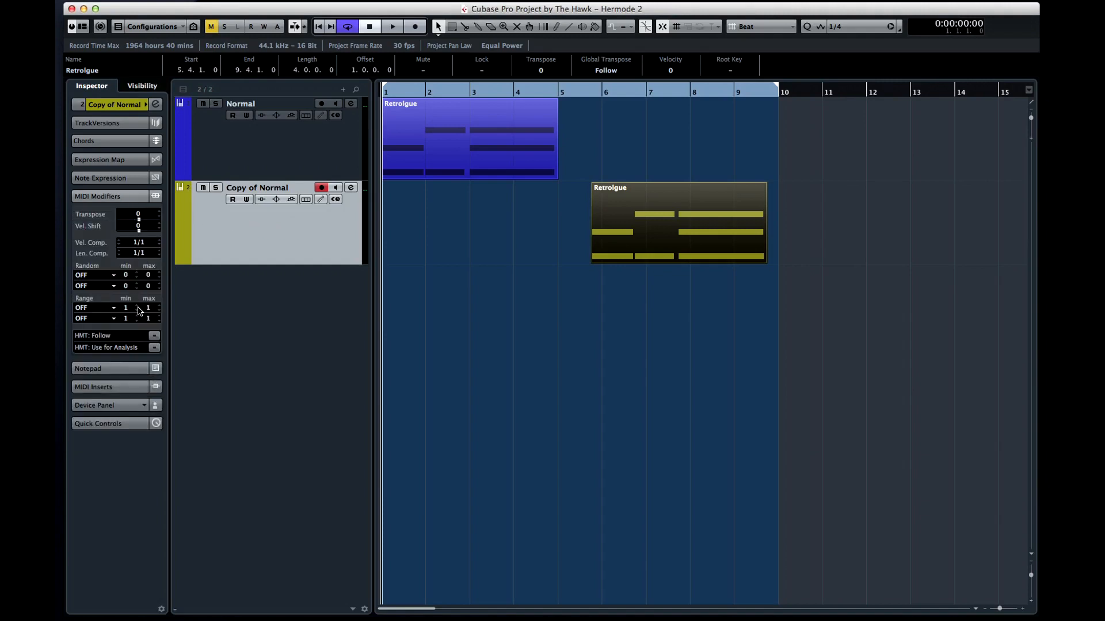
{"action": "mouse_move", "coordinate": [126, 361]}
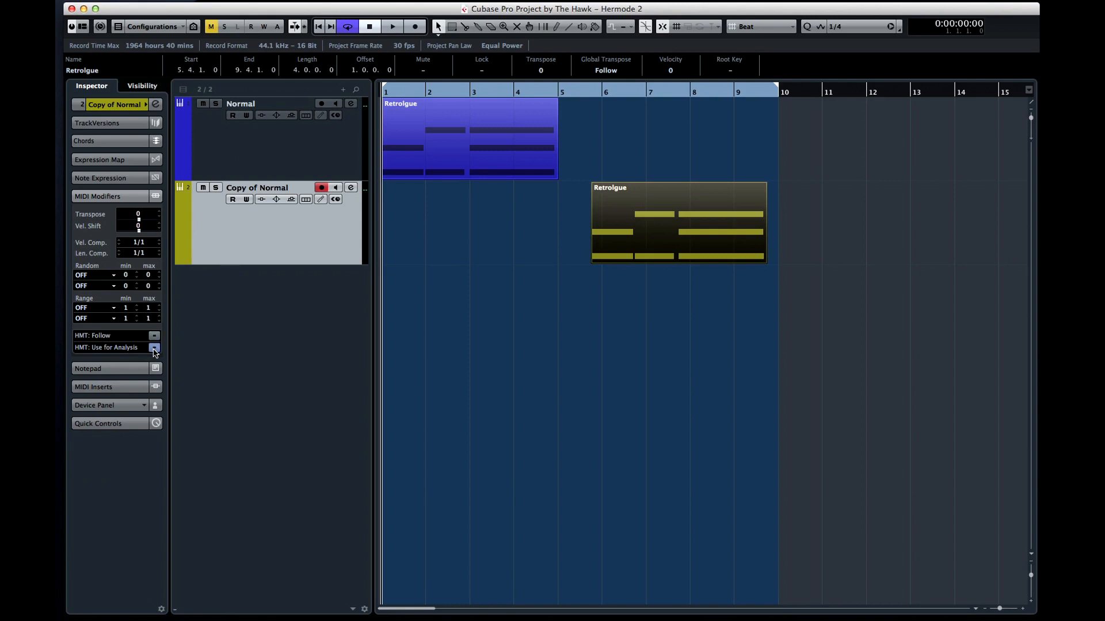
{"action": "left_click", "coordinate": [155, 335]}
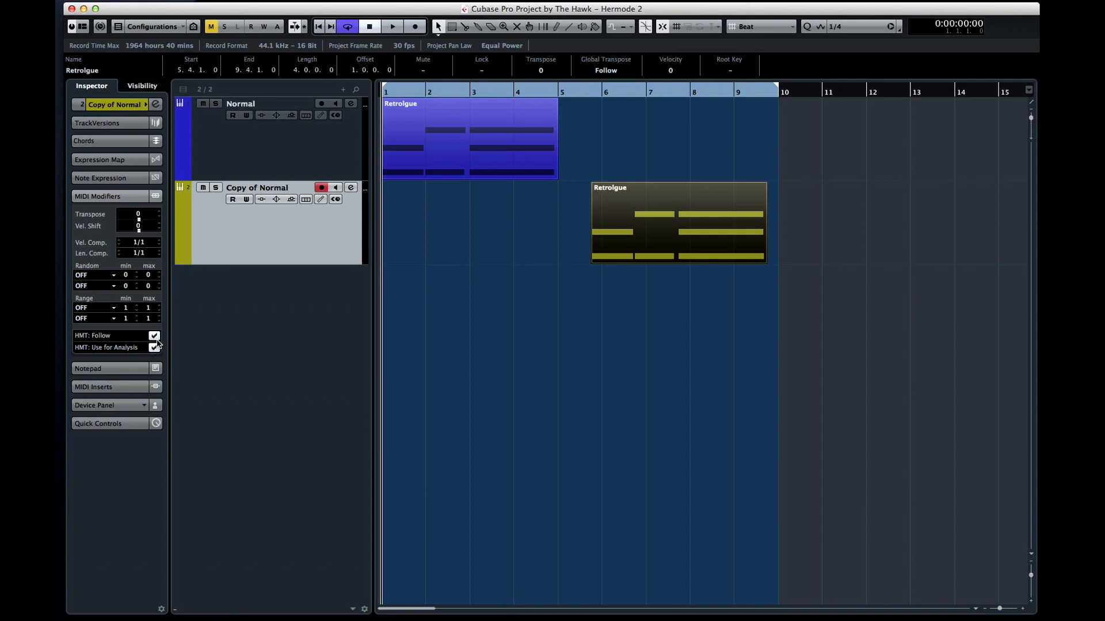
{"action": "mouse_move", "coordinate": [176, 344]}
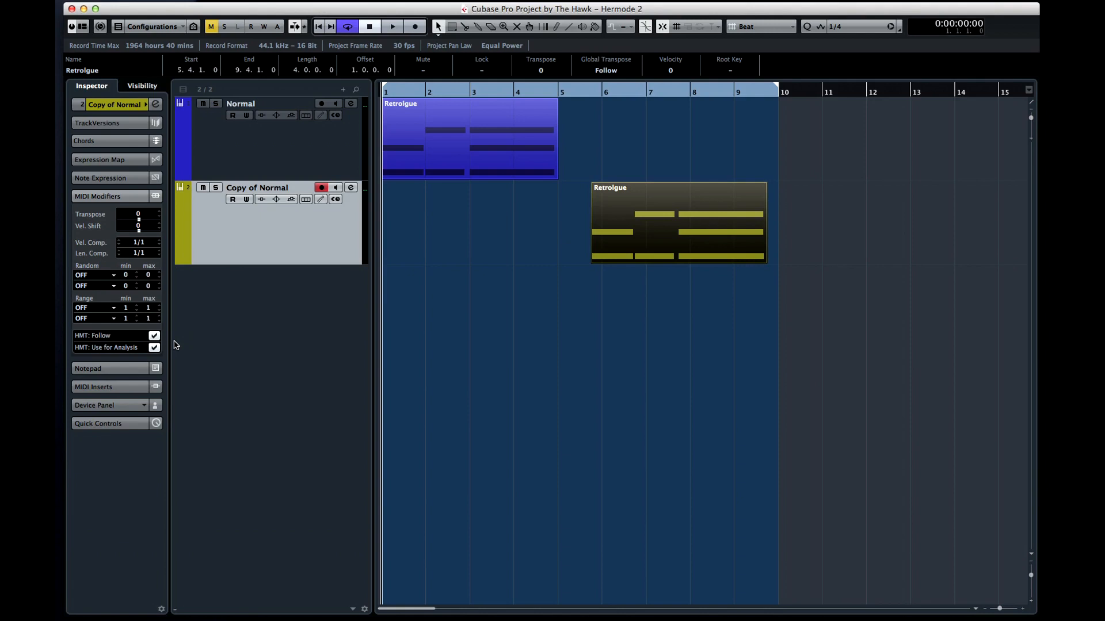
{"action": "mouse_move", "coordinate": [365, 262]}
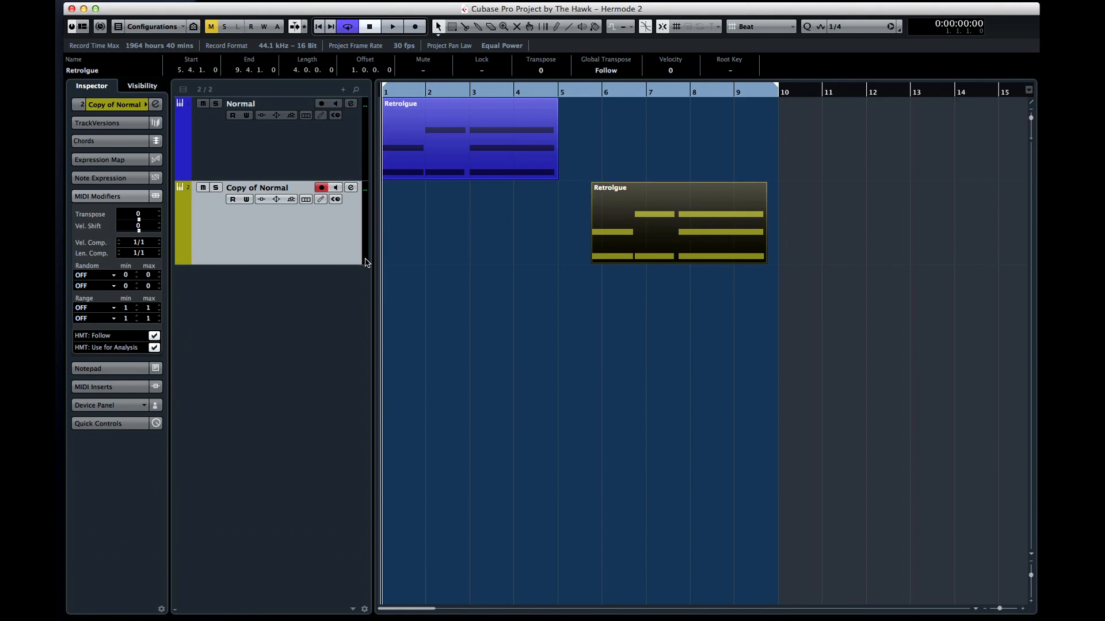
{"action": "left_click", "coordinate": [393, 26]}
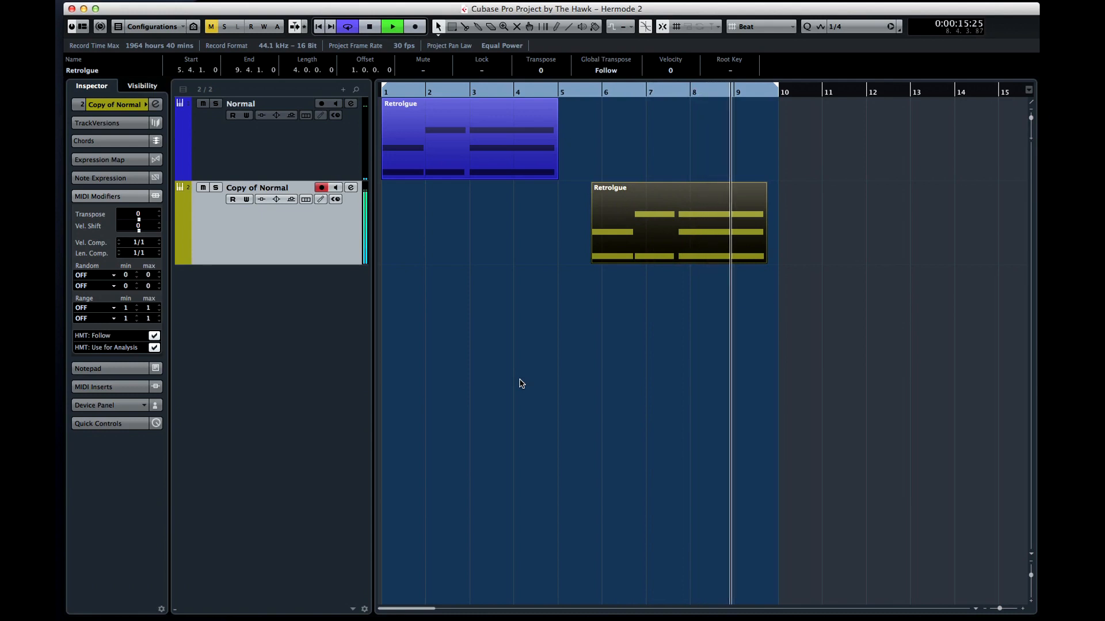
{"action": "left_click", "coordinate": [370, 27]}
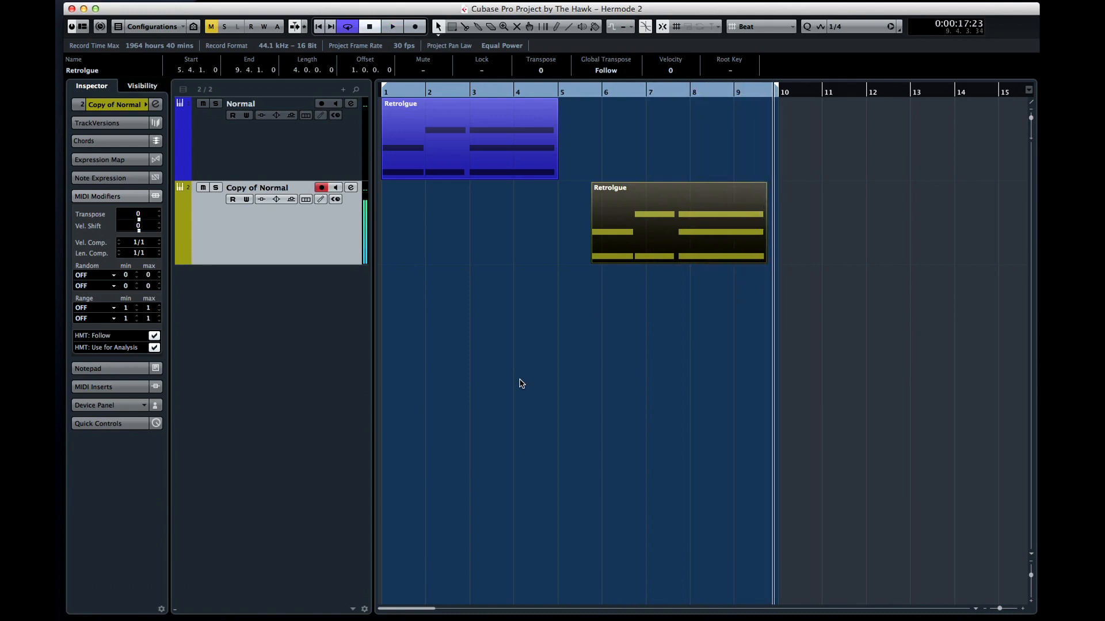